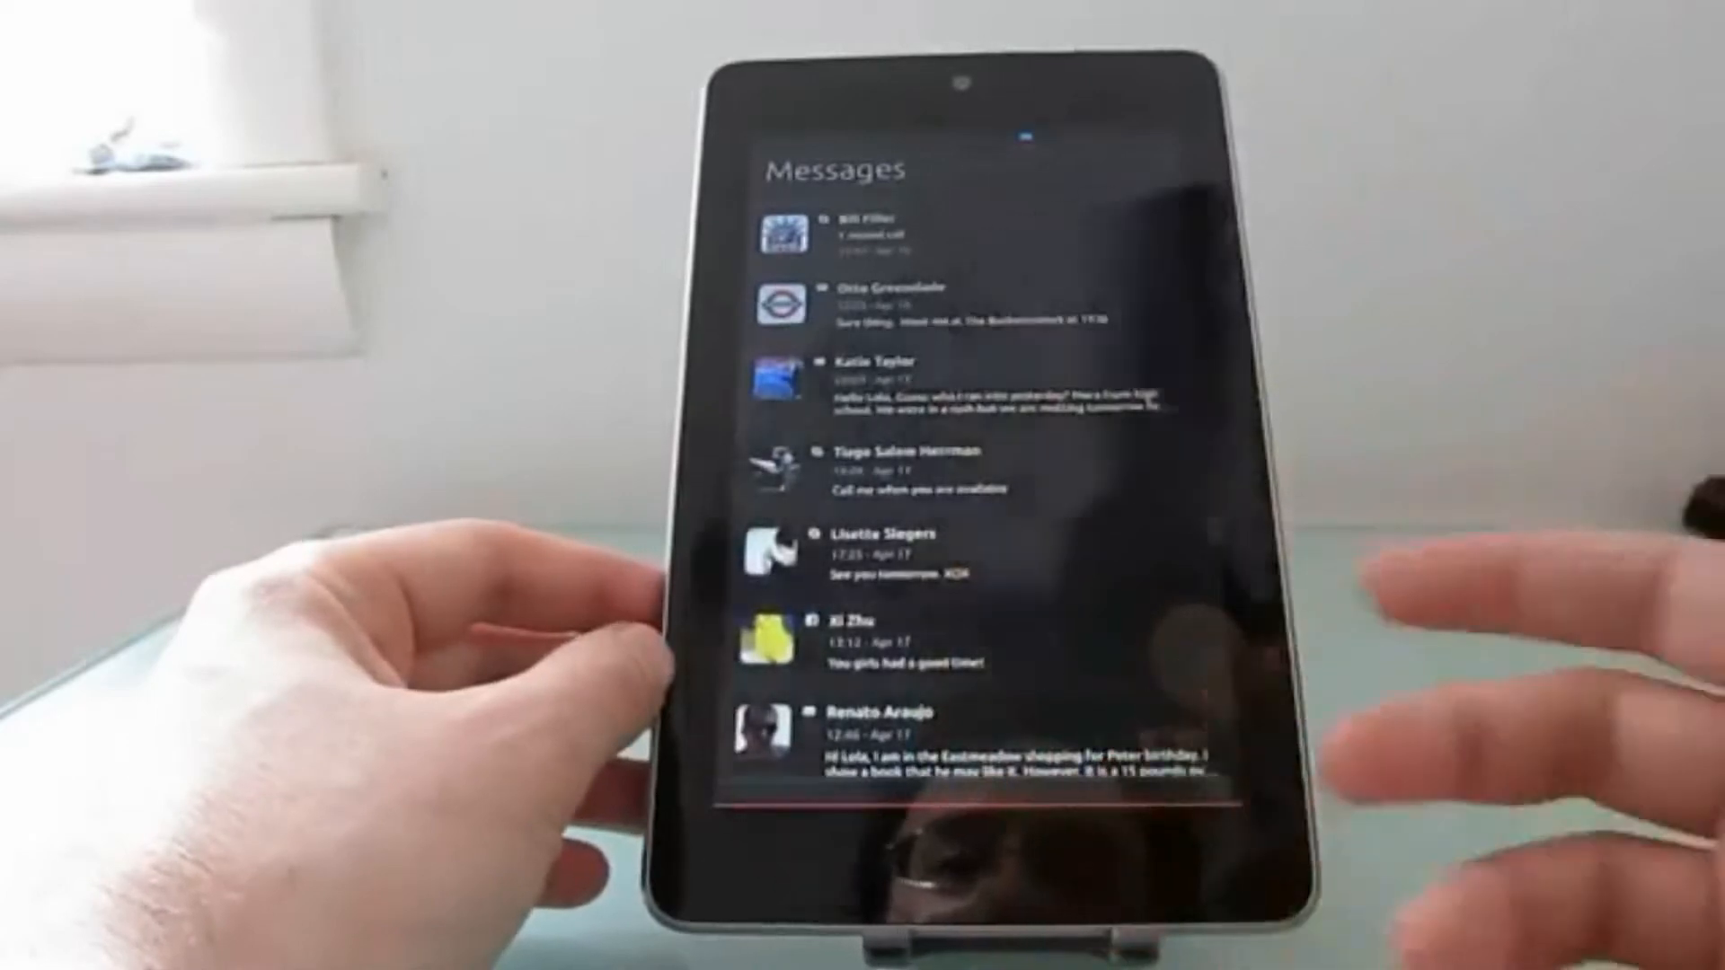
Dismiss Messages, scroll the People scope, then switch to the Music scope via the dash note icon.
scroll(down, 3)
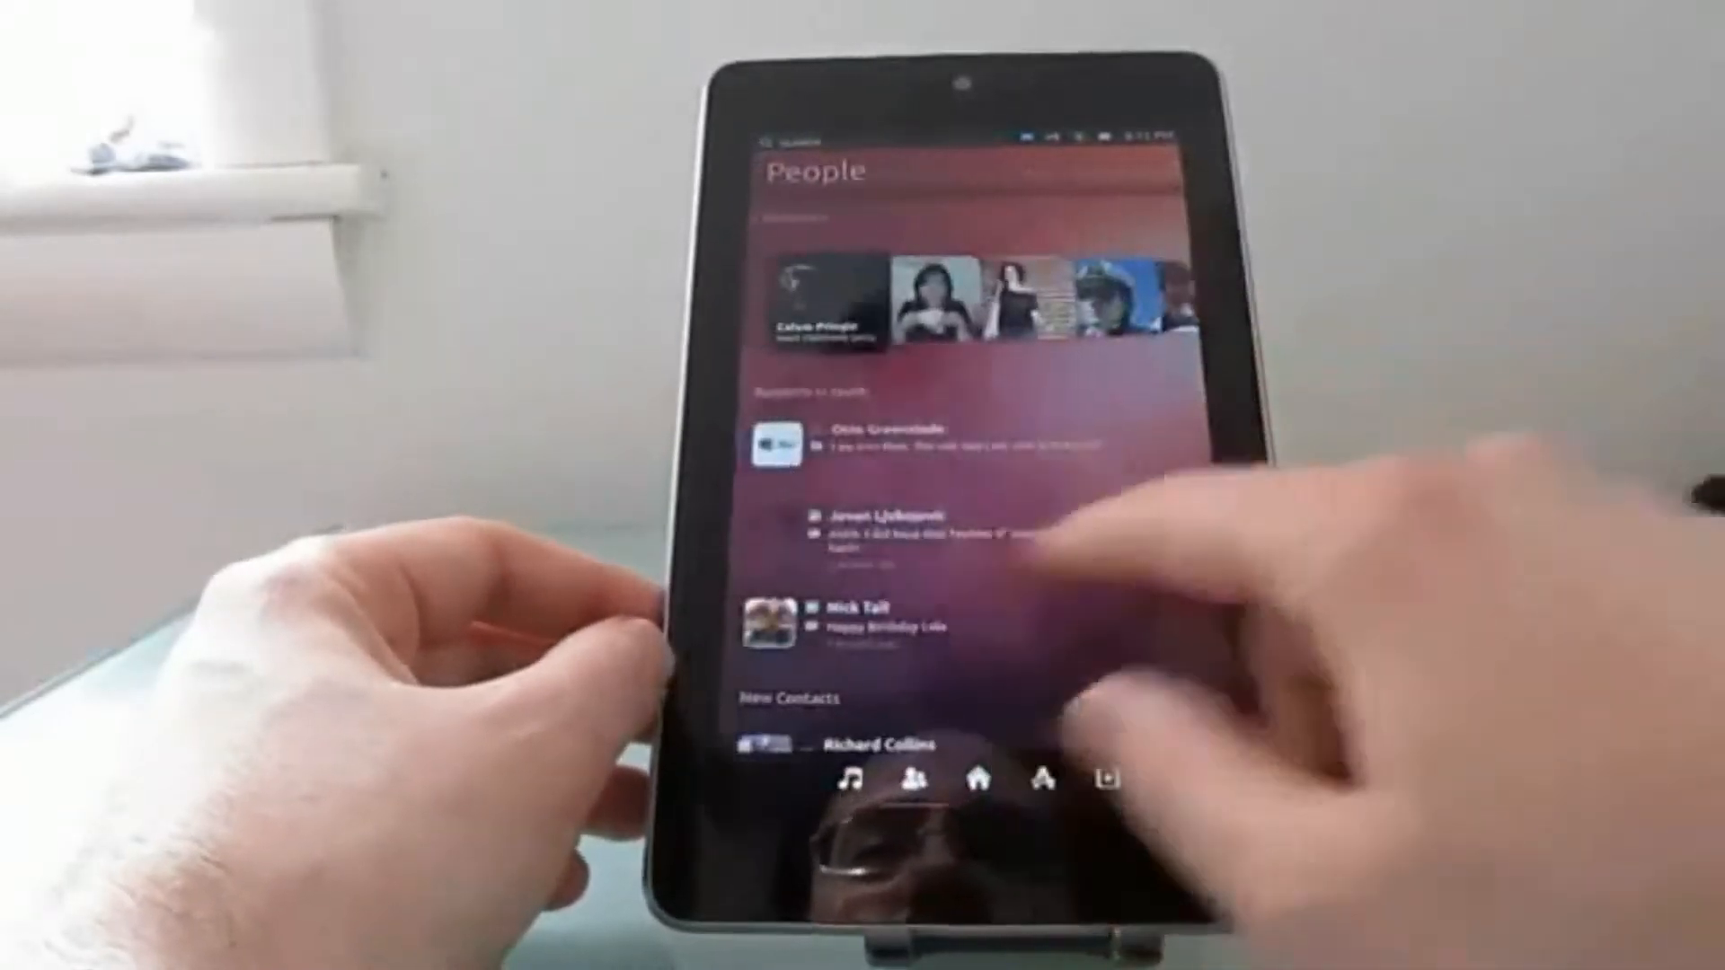
click(843, 783)
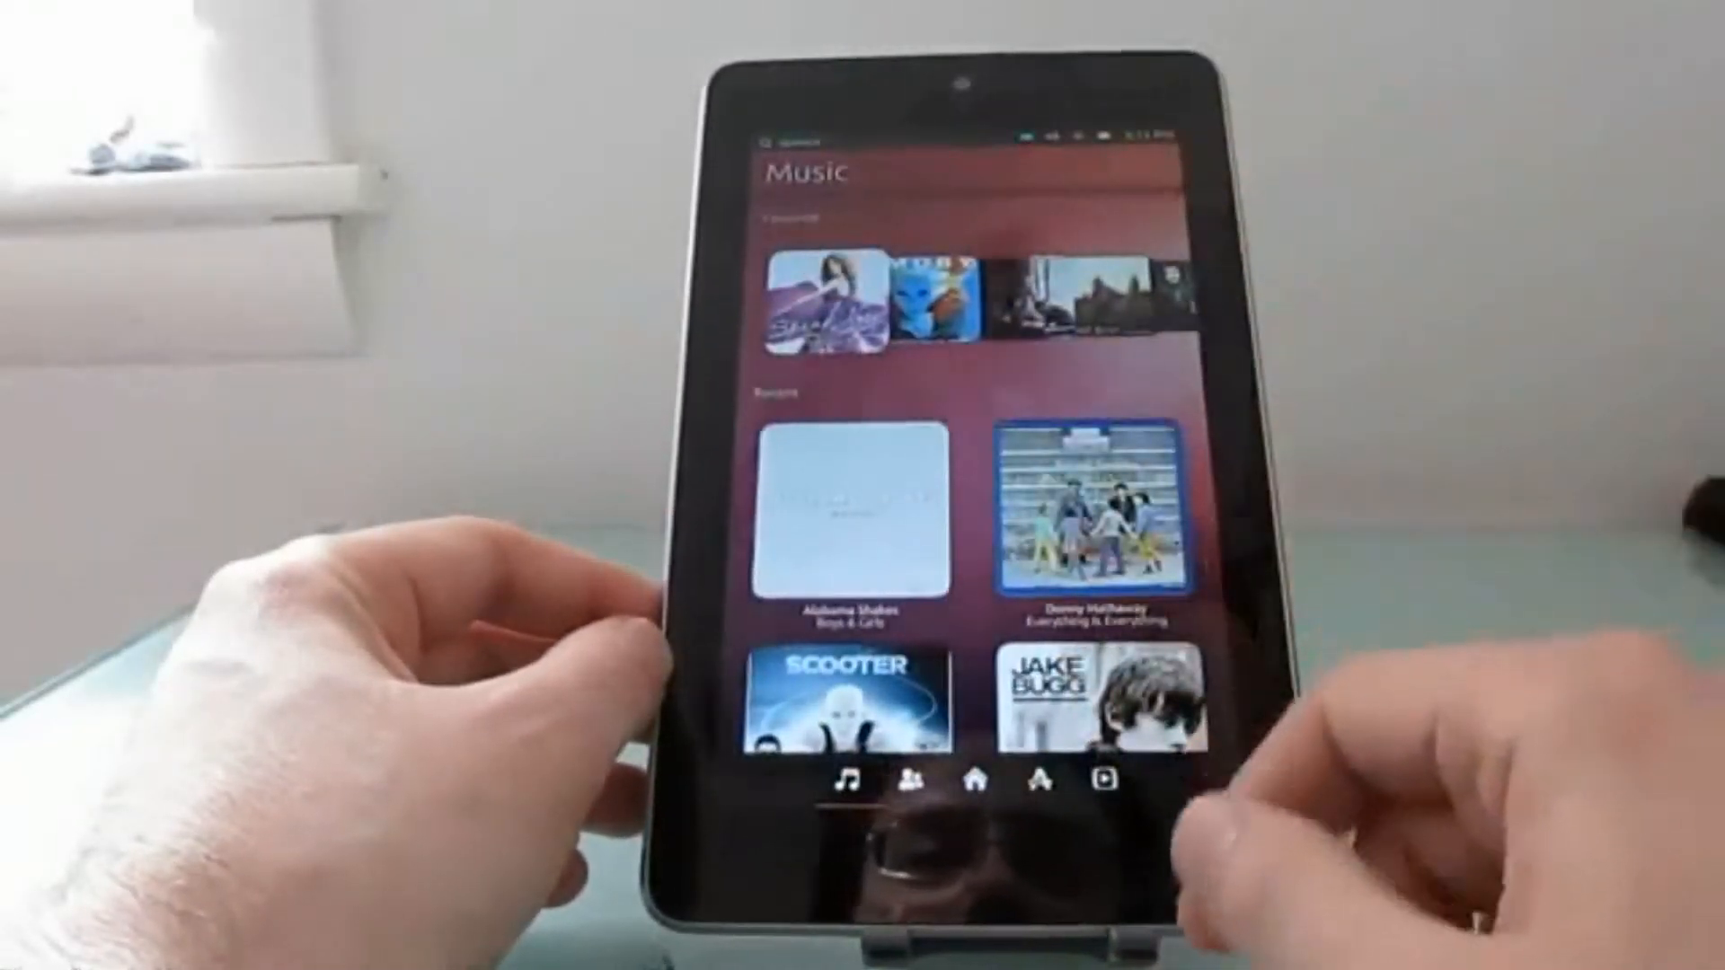